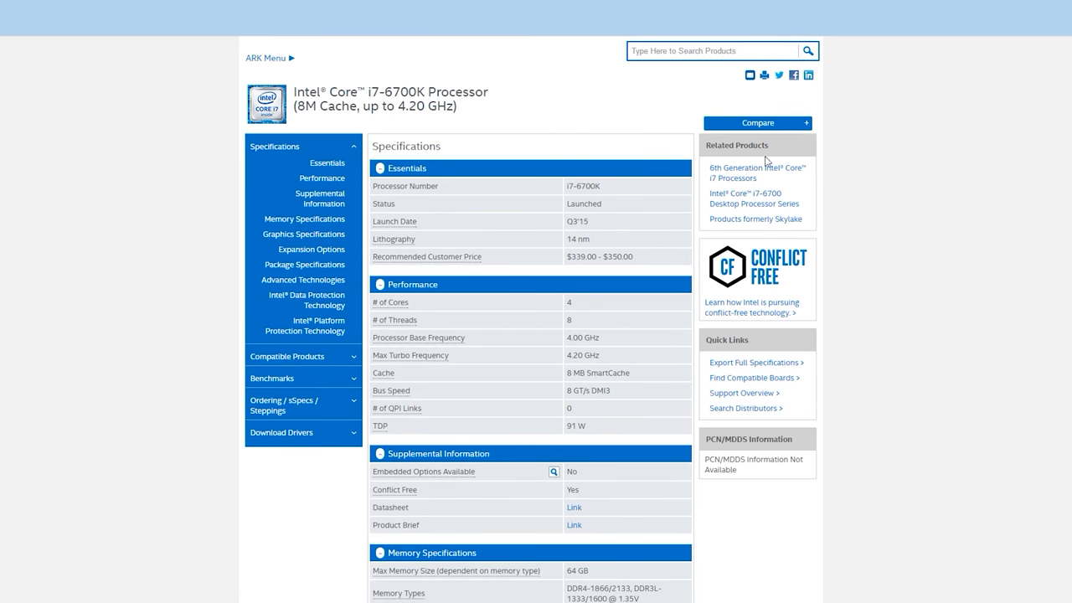
pyautogui.scroll(-3)
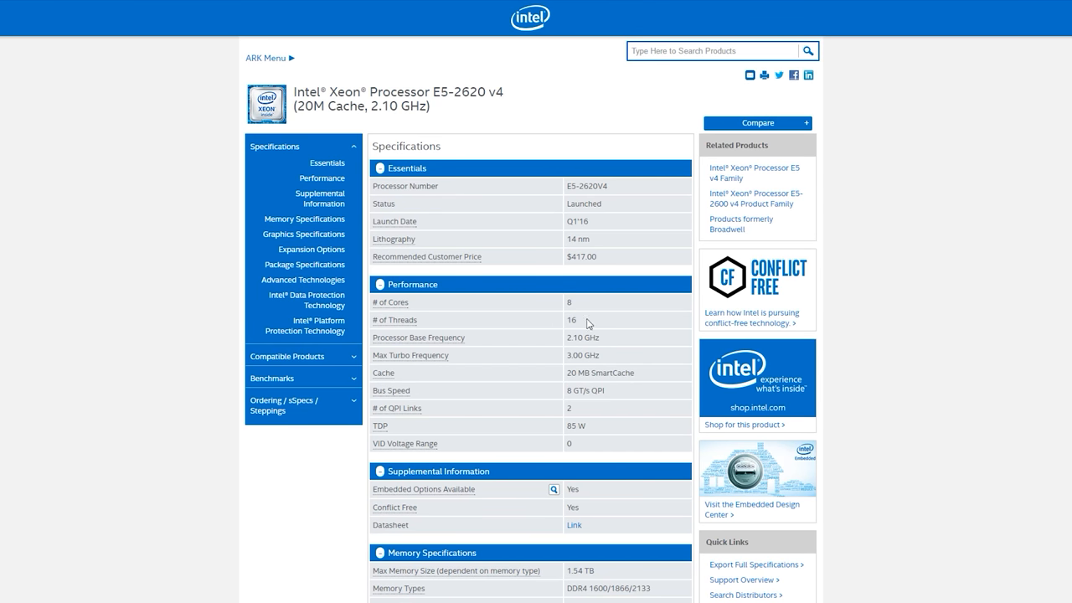
pyautogui.moveTo(602, 318)
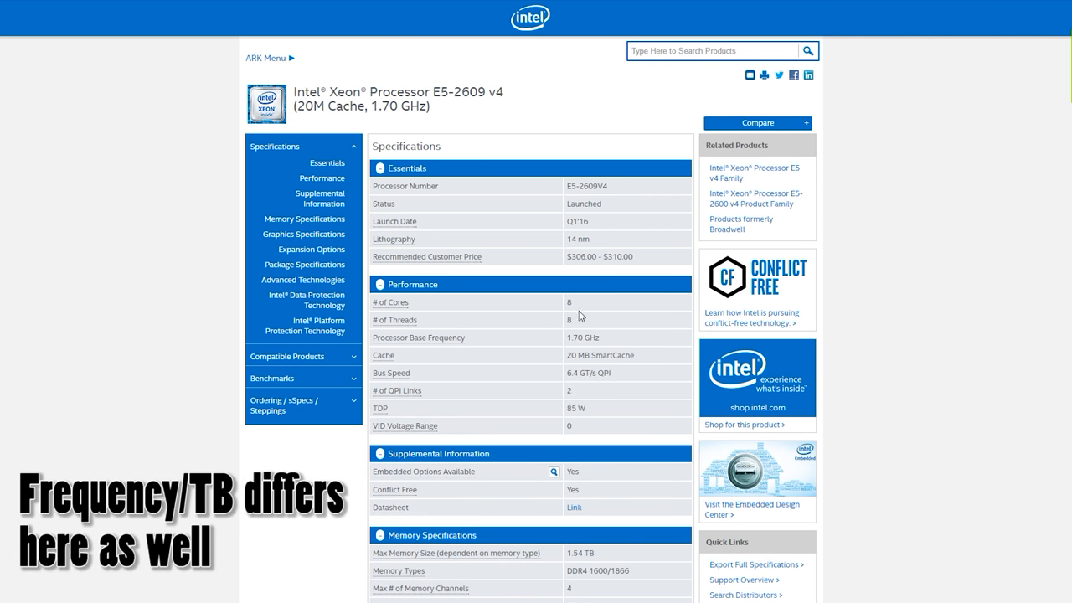
pyautogui.moveTo(617, 324)
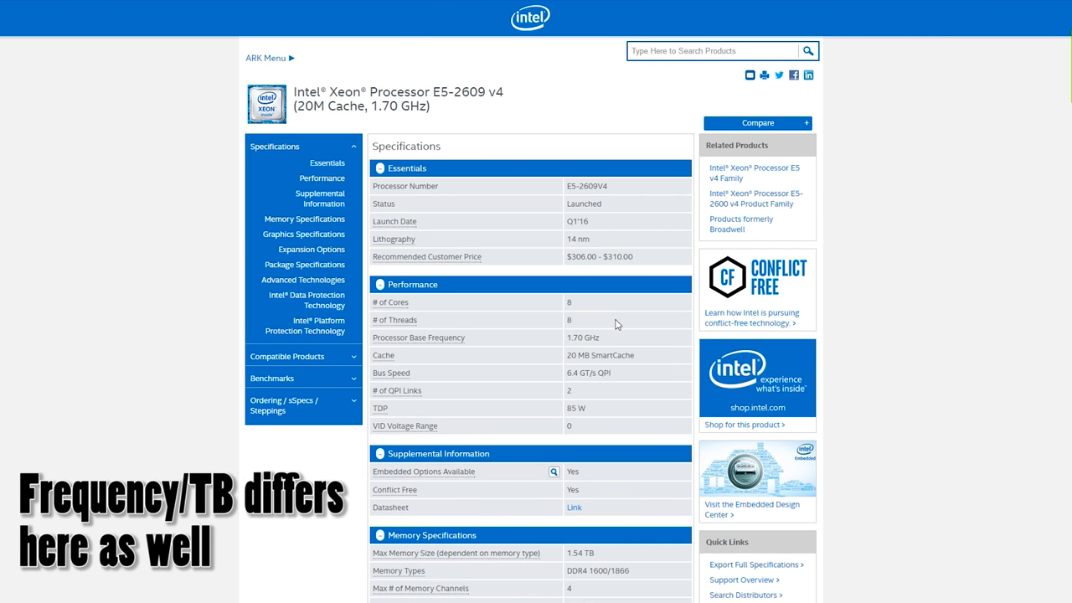